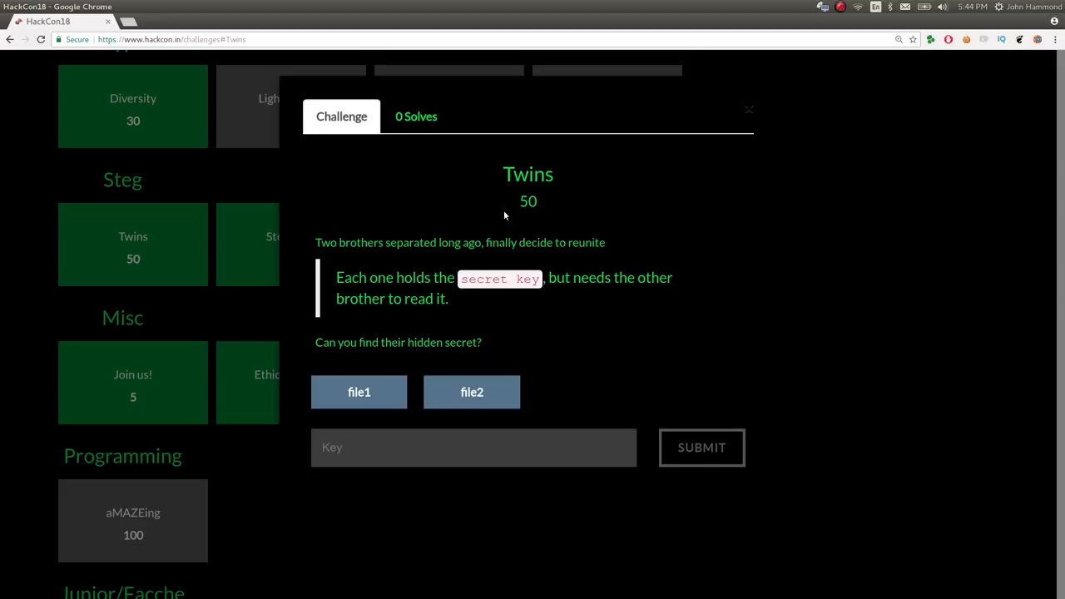
Download file1 and file2 via their copied links with wget and cat file1's scrambled text.
double_click(529, 175)
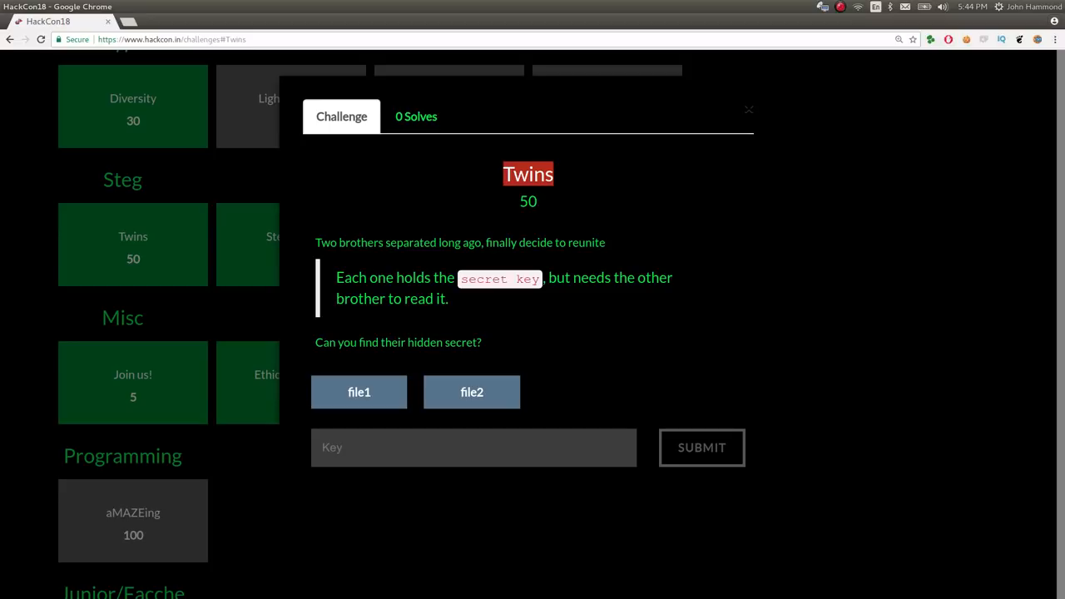
mouse_move(306, 246)
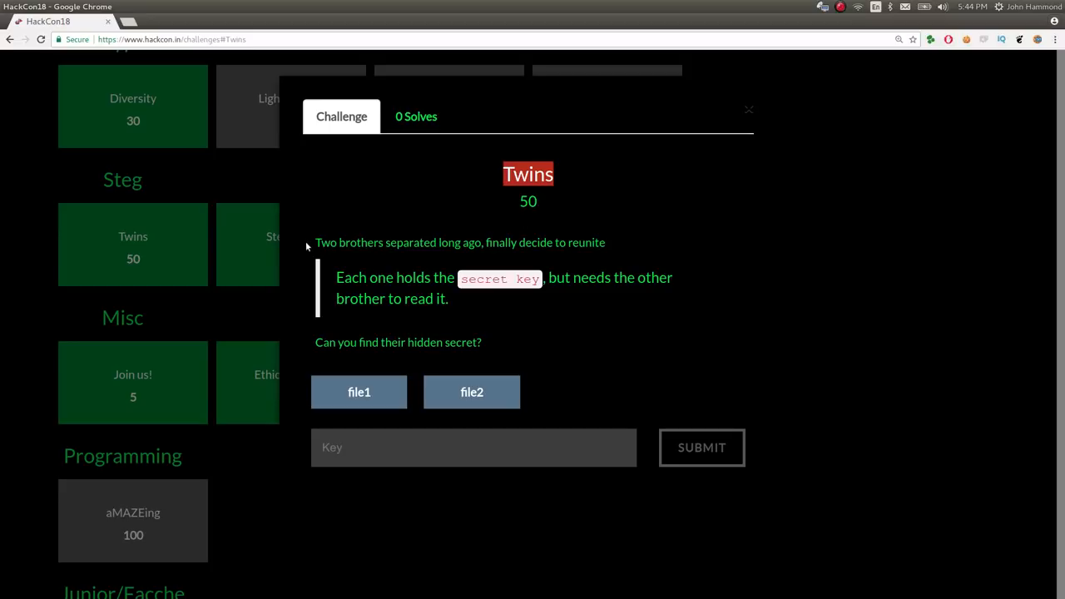
mouse_move(523, 246)
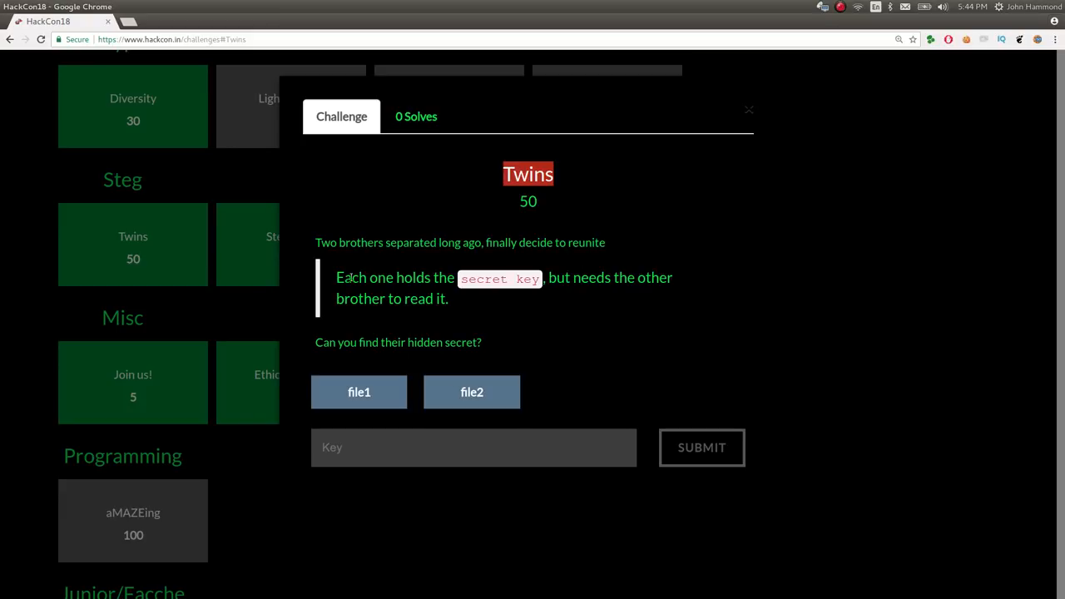
mouse_move(496, 302)
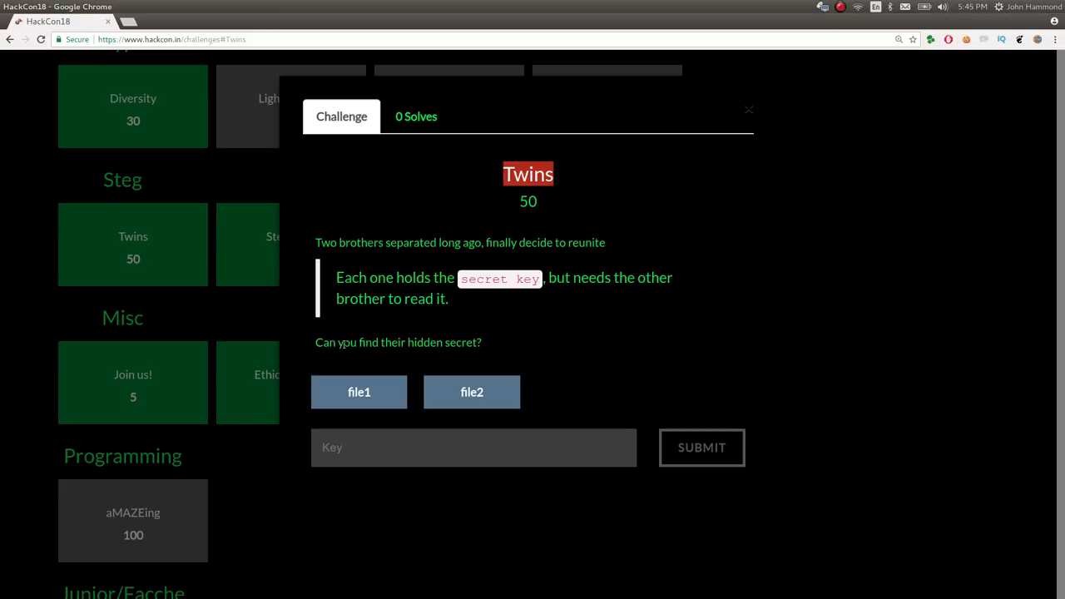
right_click(359, 393)
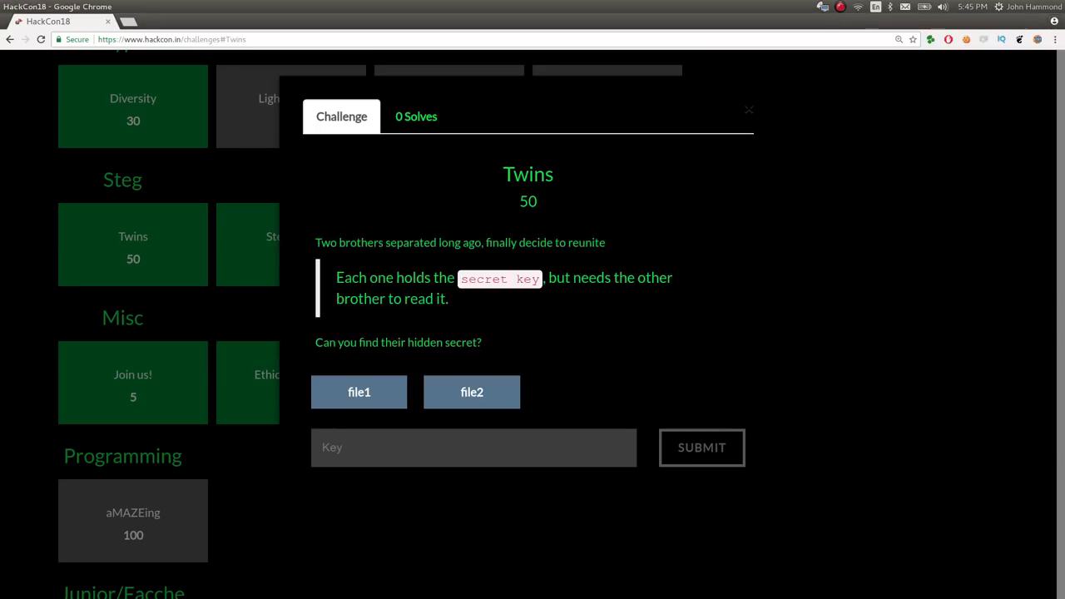
right_click(473, 393)
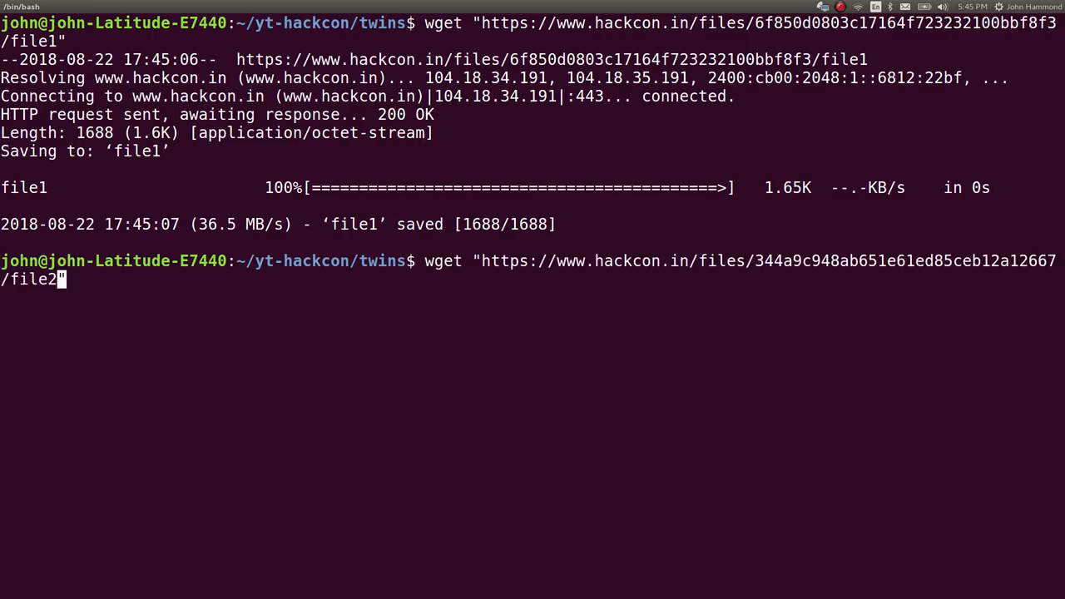
key(Return)
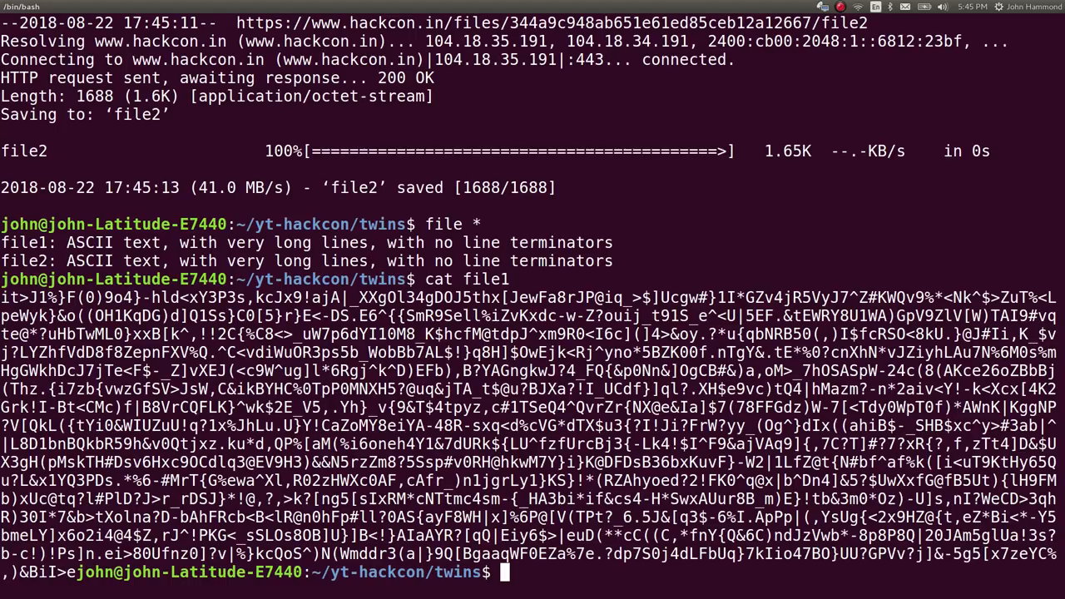
text(cat file1)
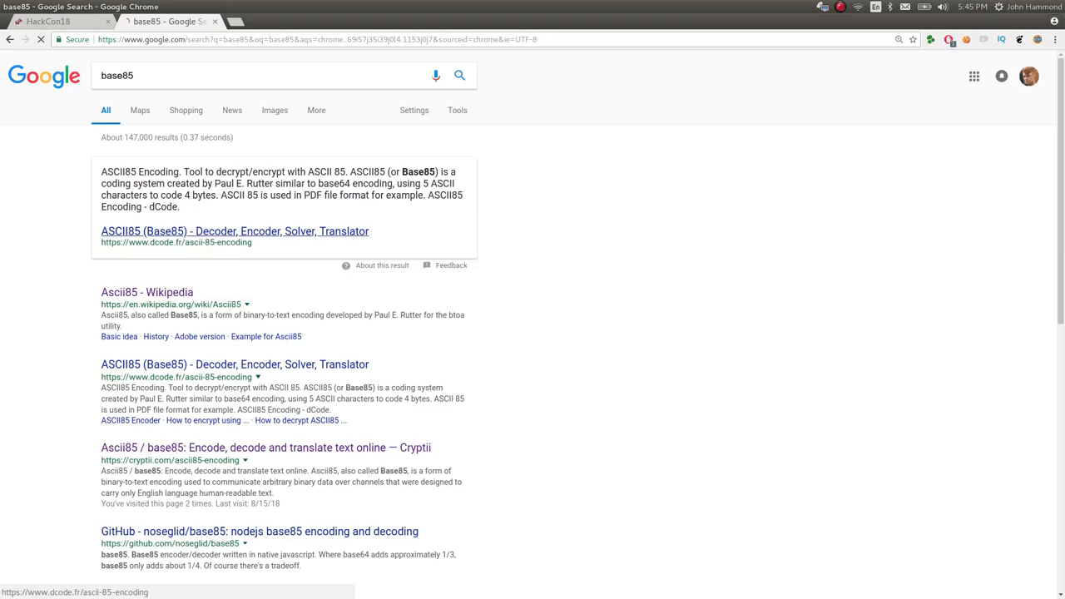
Read Wikipedia's Ascii85 article down to the encoded Hobbes quote example and select part of it.
click(235, 230)
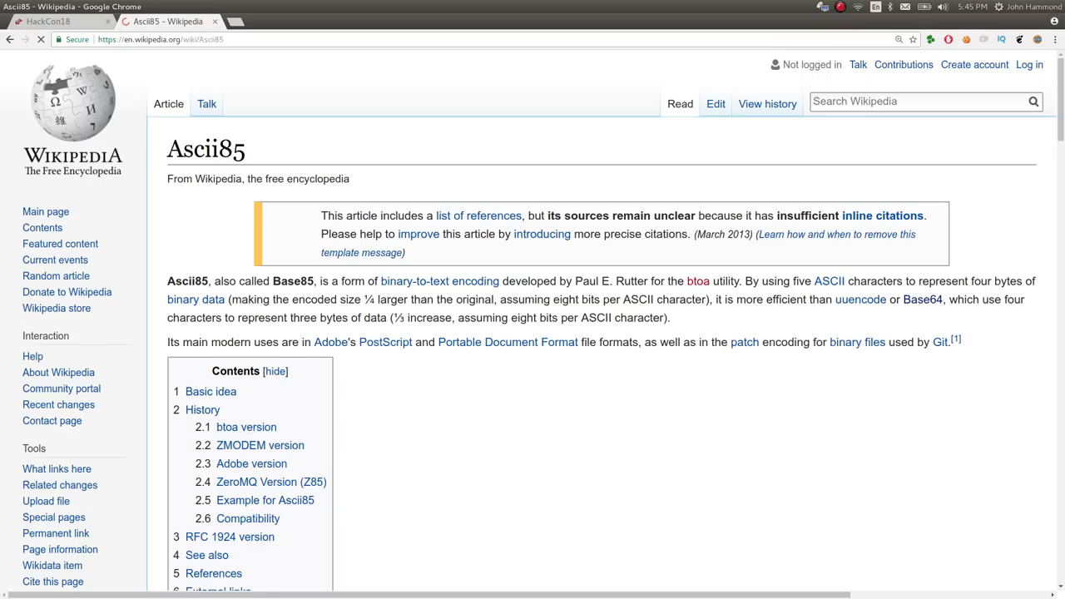
scroll(down, 3)
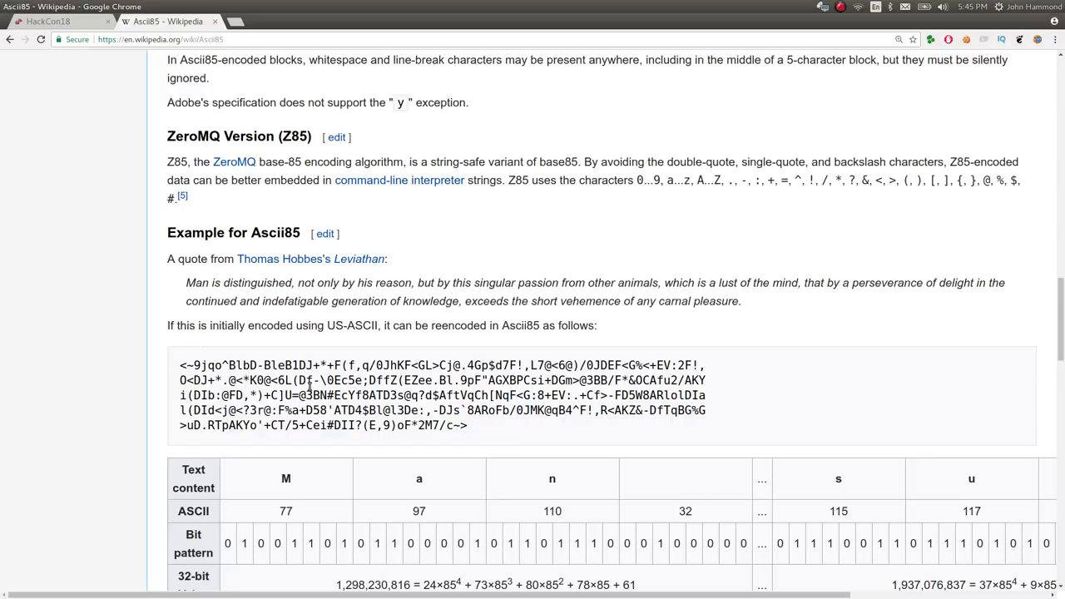
drag(463, 396, 566, 409)
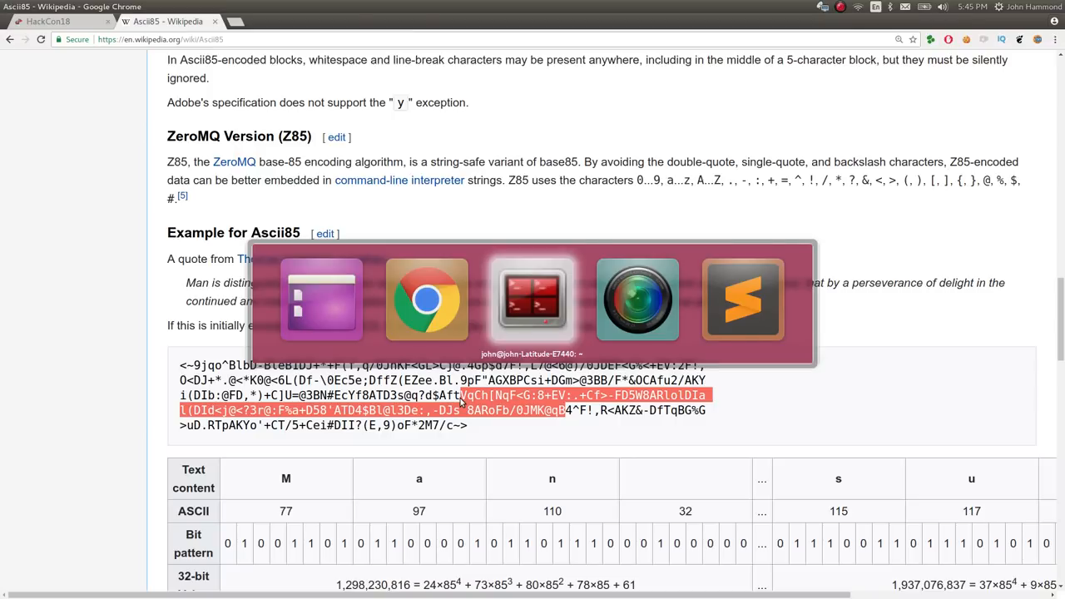
click(532, 300)
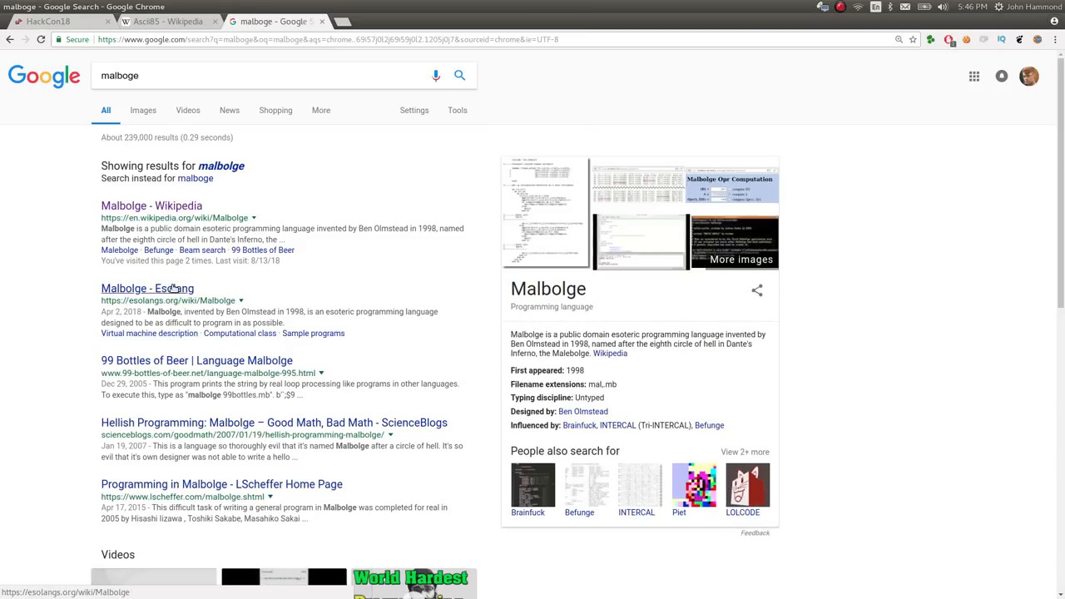
Search Malbolge and skim its Wikipedia article.
click(266, 75)
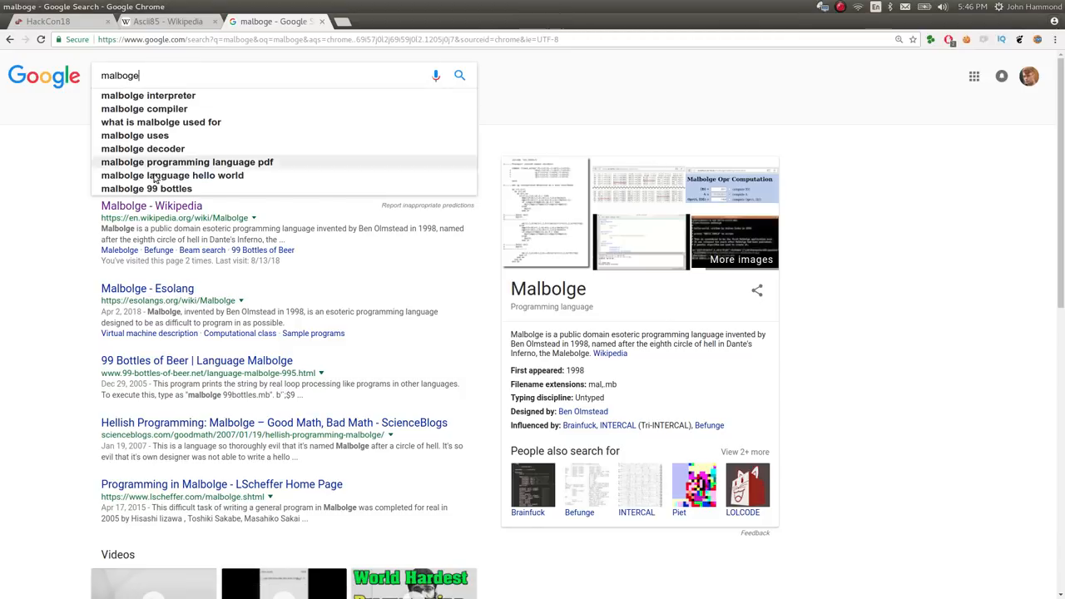
click(151, 206)
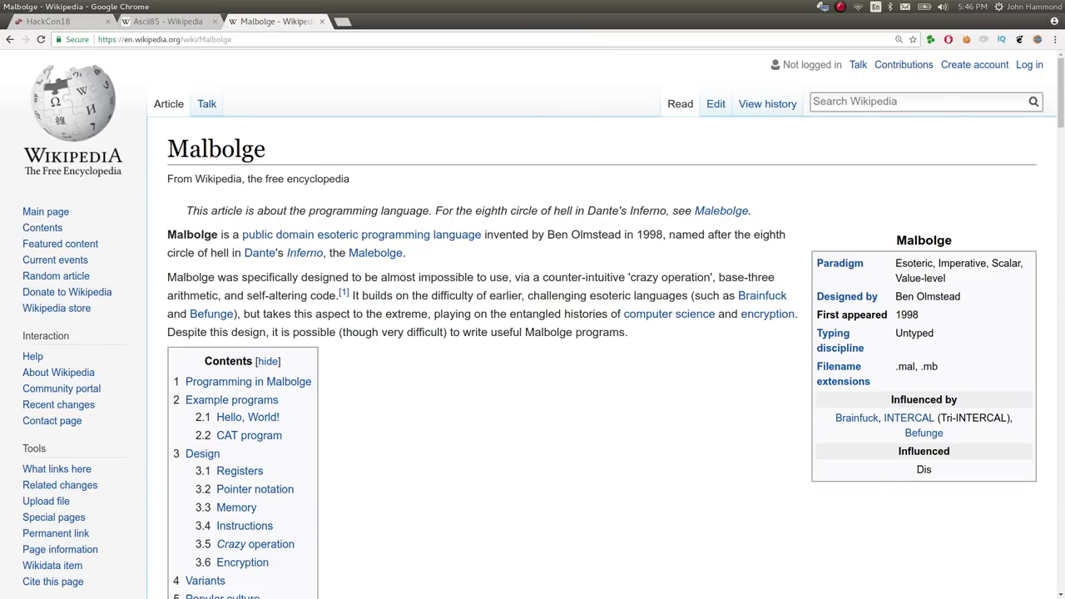
scroll(down, 3)
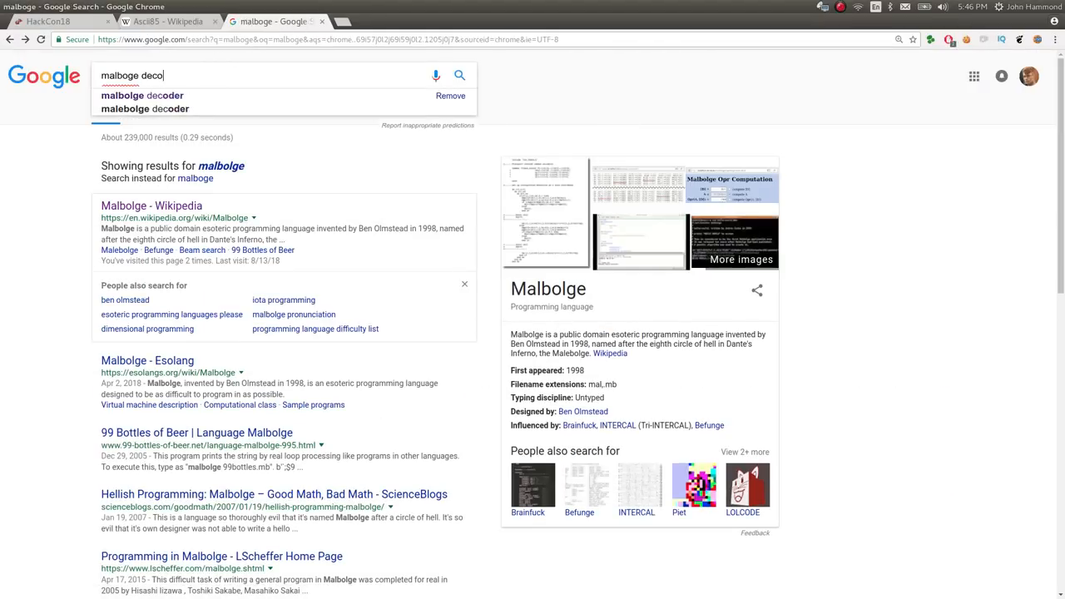
Run the challenge text in malbolge.doleczek.pl's interpreter and dismiss the invalid-character error.
click(141, 95)
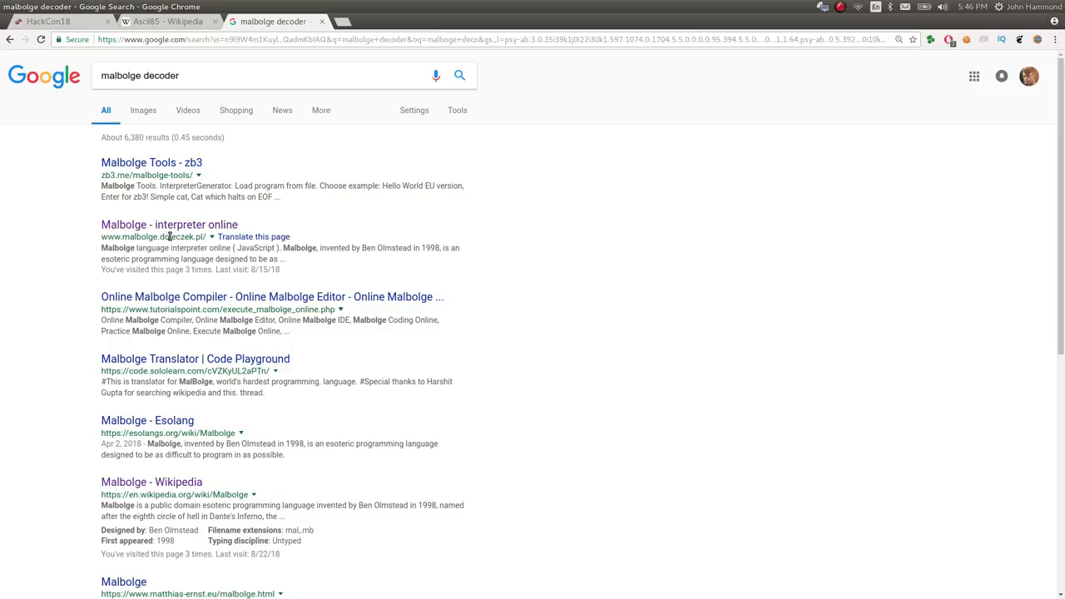
click(170, 225)
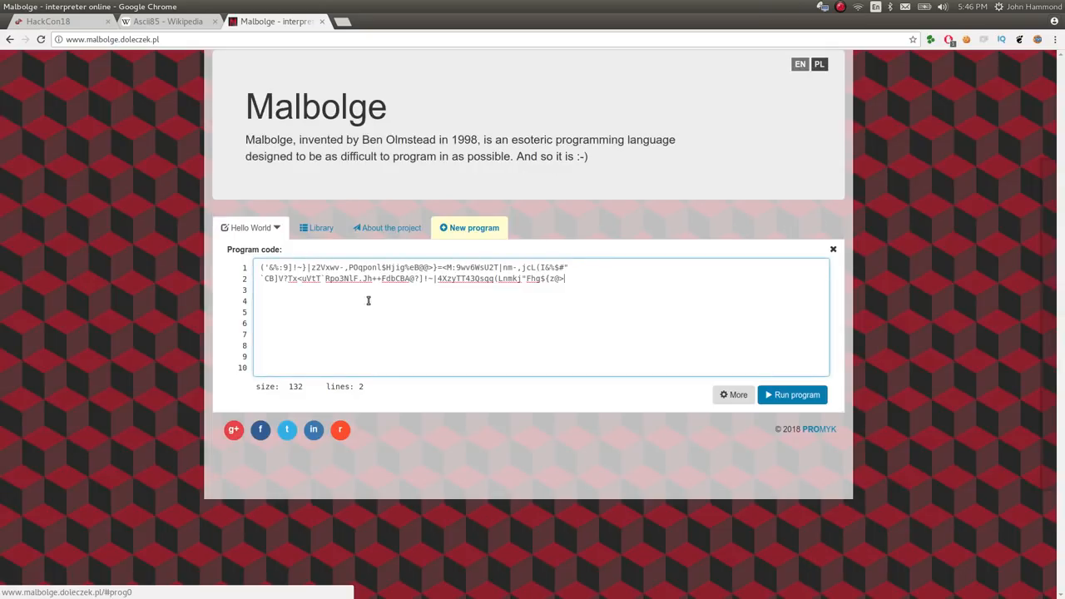
click(790, 394)
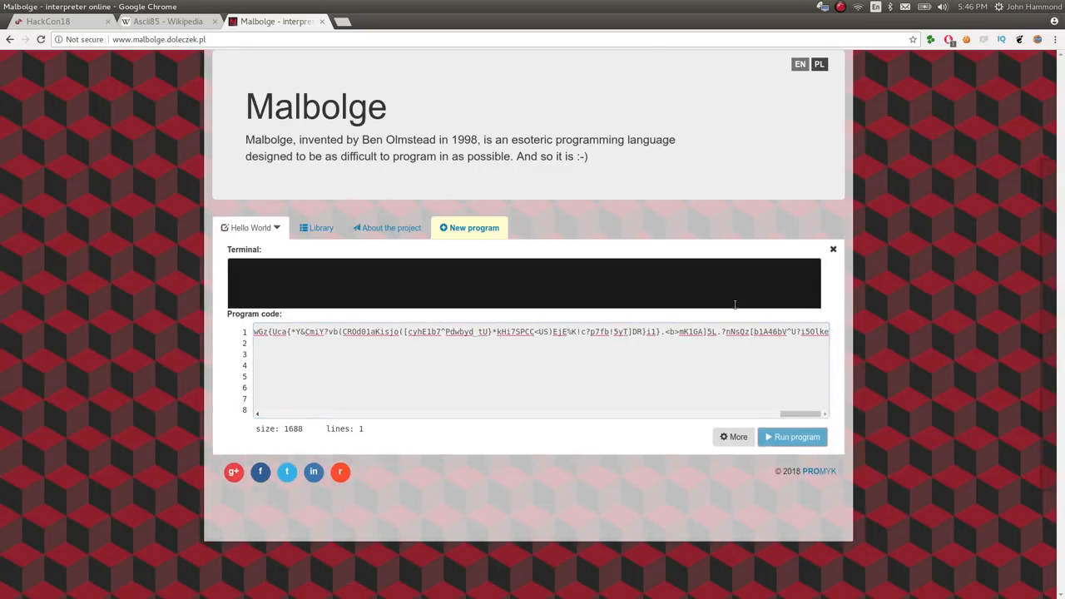
click(795, 436)
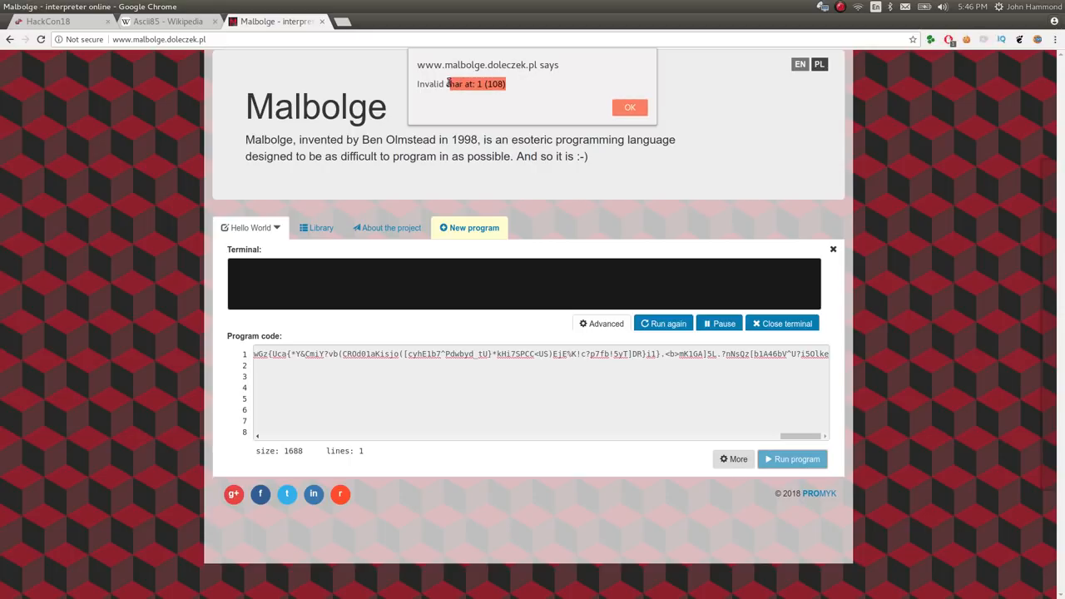
click(629, 106)
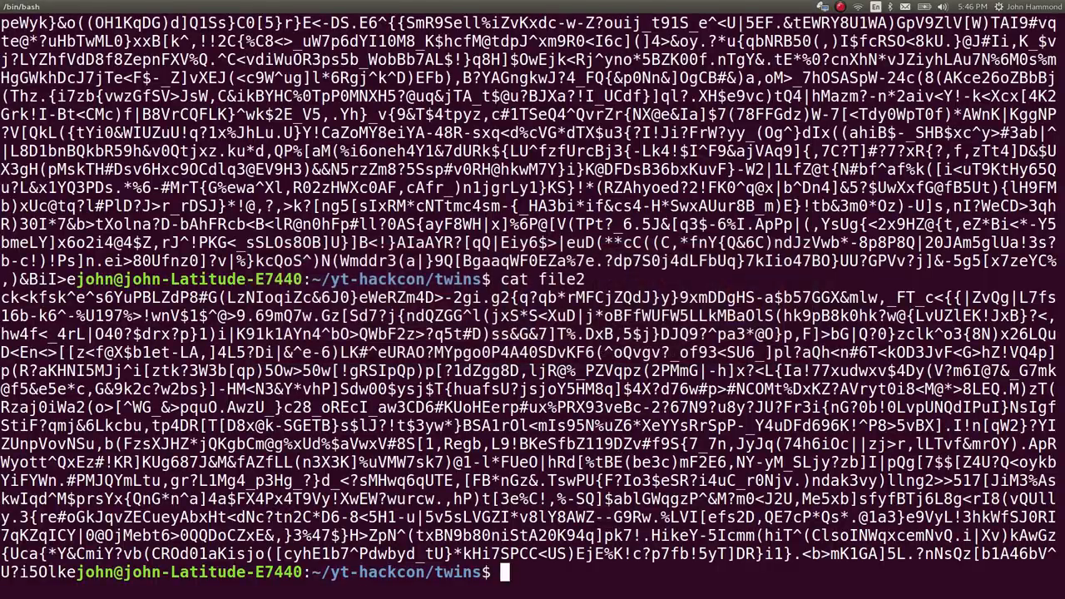
Launch Sublime Text on a new script ape.py with 'subl ape.py'.
text(subl ape.py)
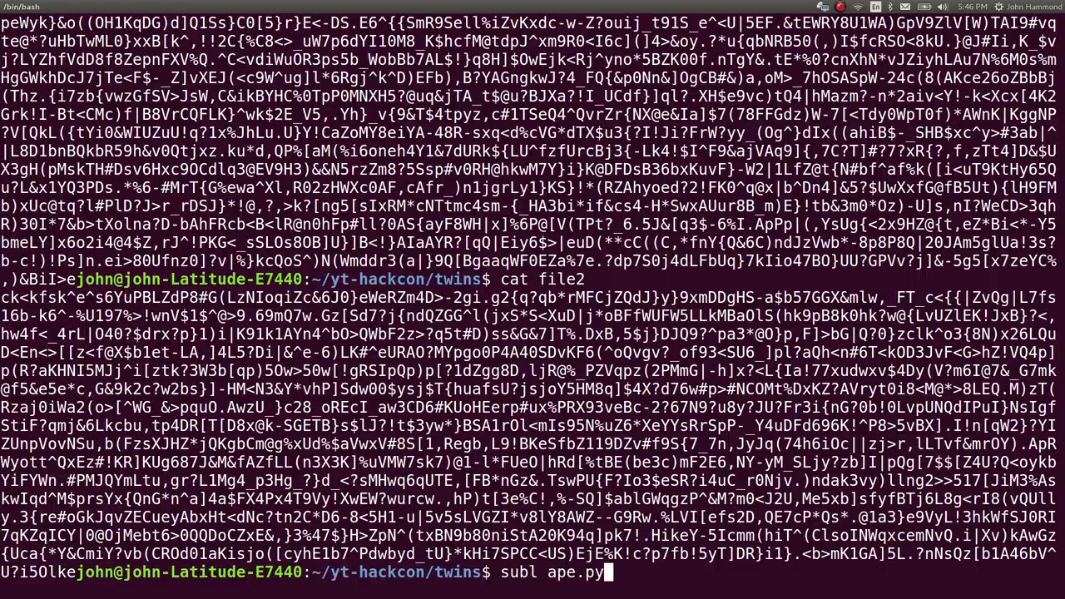
key(Return)
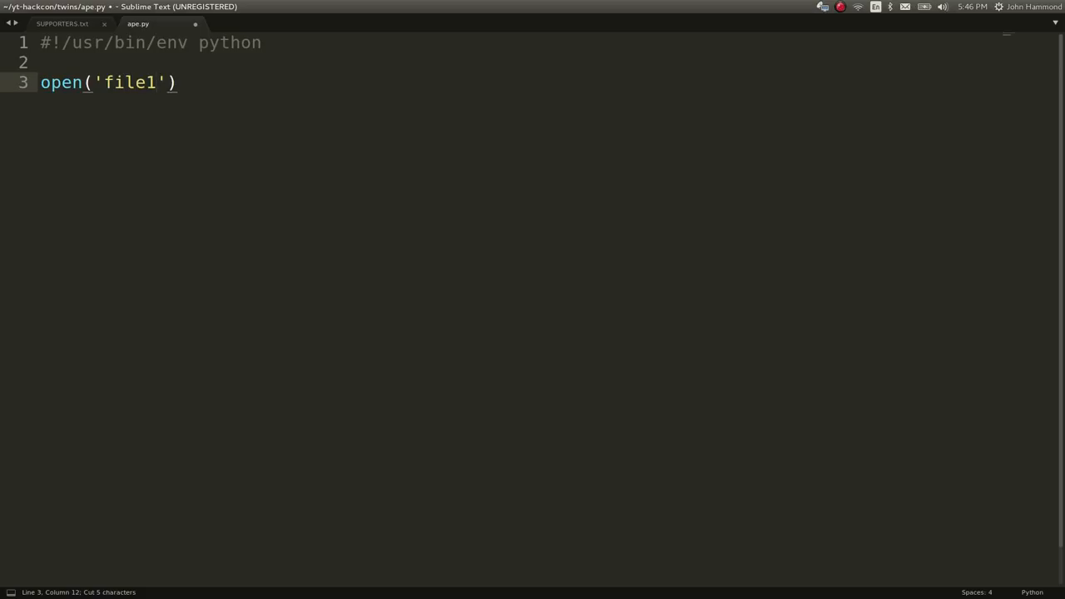
Read file1 and file2 into f1 and f2, print len(f1), len(f2), and begin a for loop.
text(f1 =)
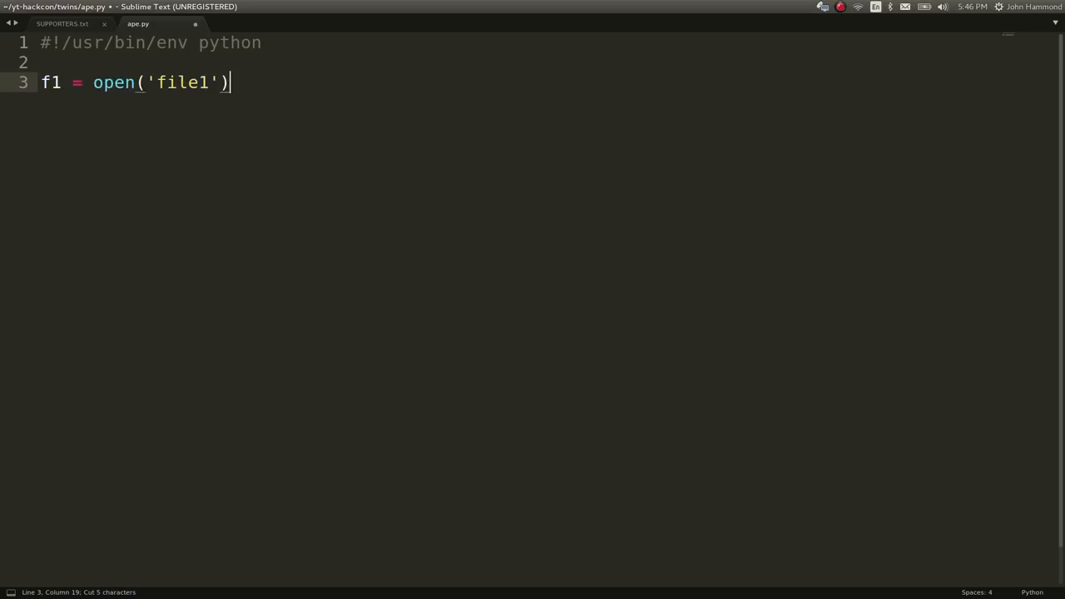
text(.read())
text(pri)
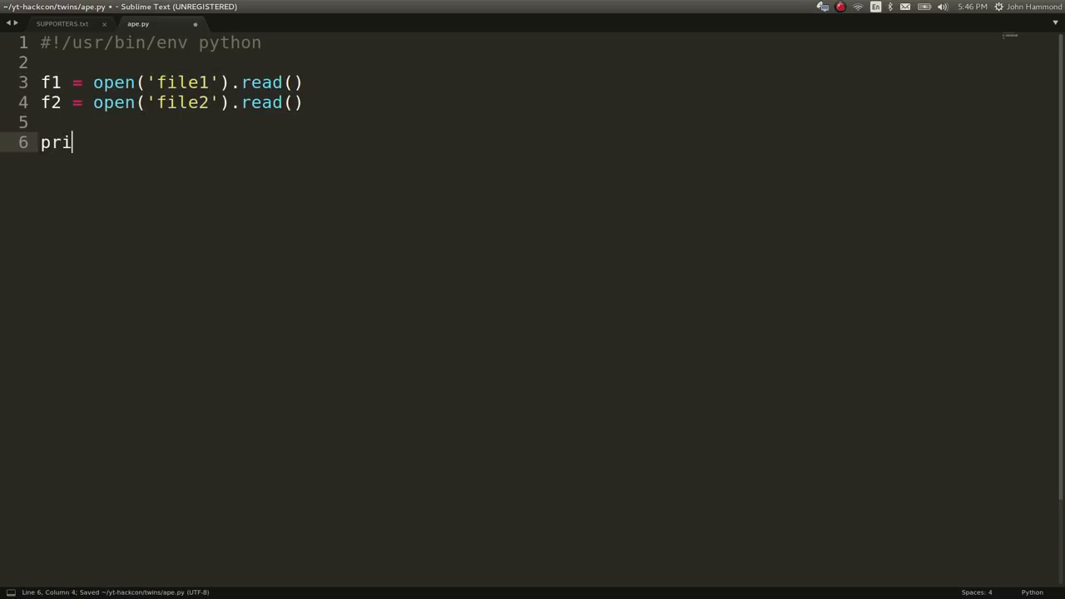
text(nt len(f1))
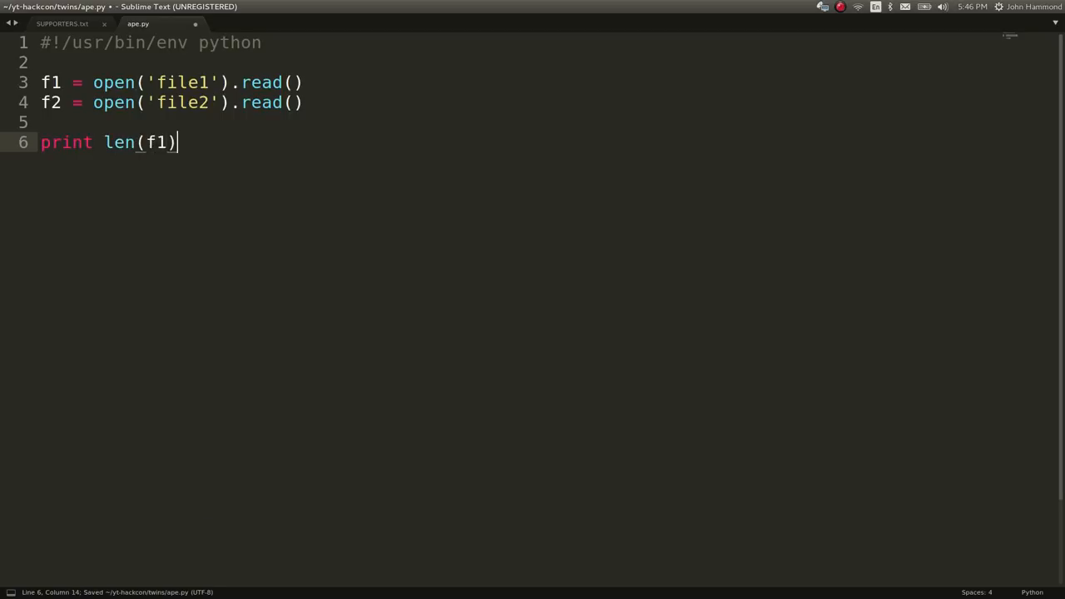
text(, len(f1))
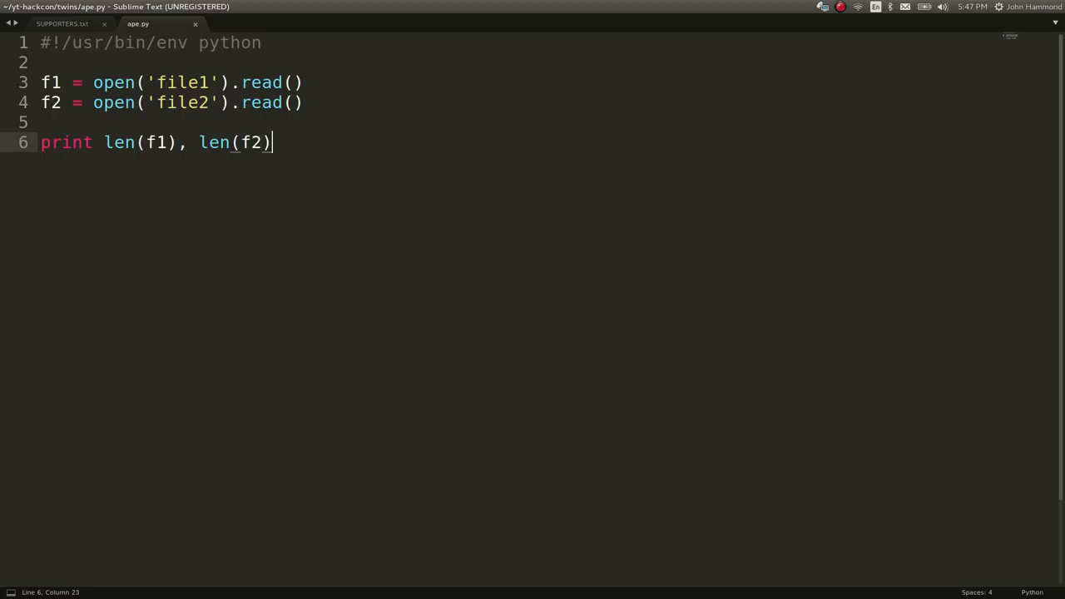
text(for i in a)
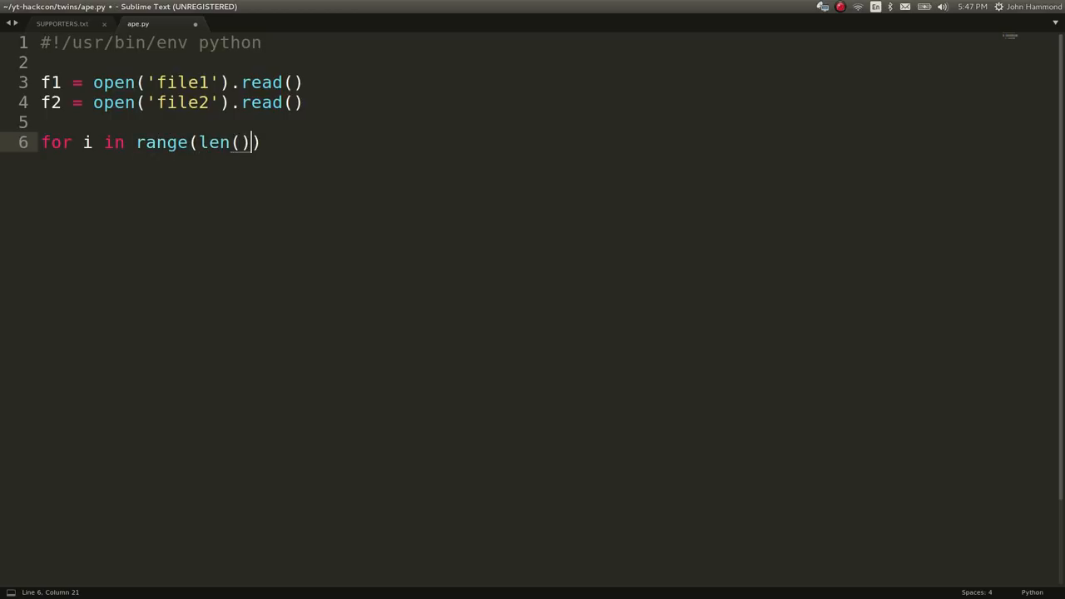
Loop over range(len(f1)) printing ord(f1[i]), ord(f2[i]) and review the number pairs.
key(Left)
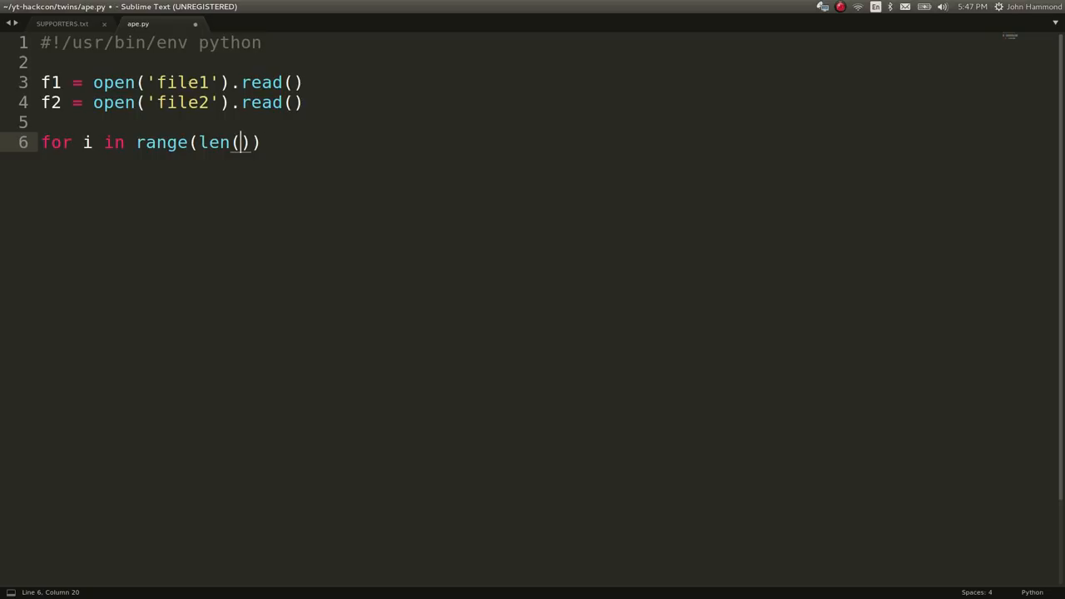
text(f1)):)
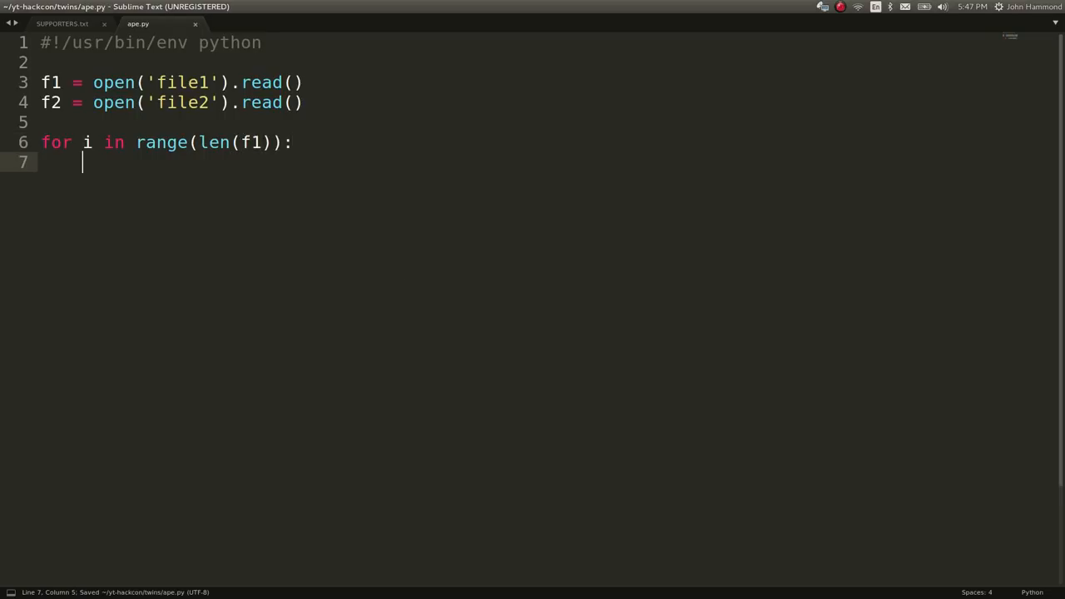
text(print)
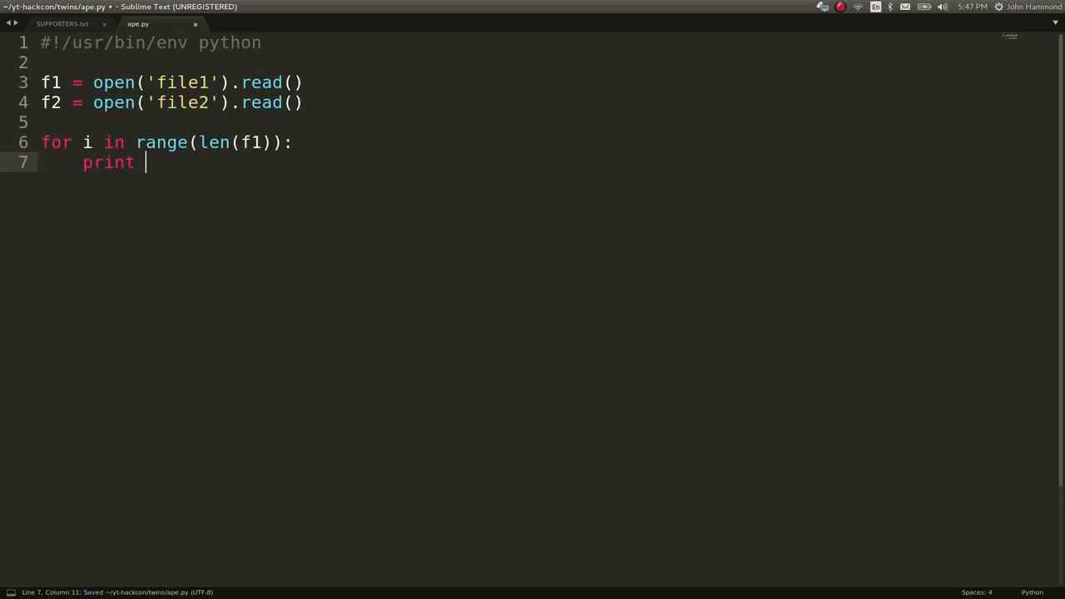
text(f1[i]), ord(f2[i]))
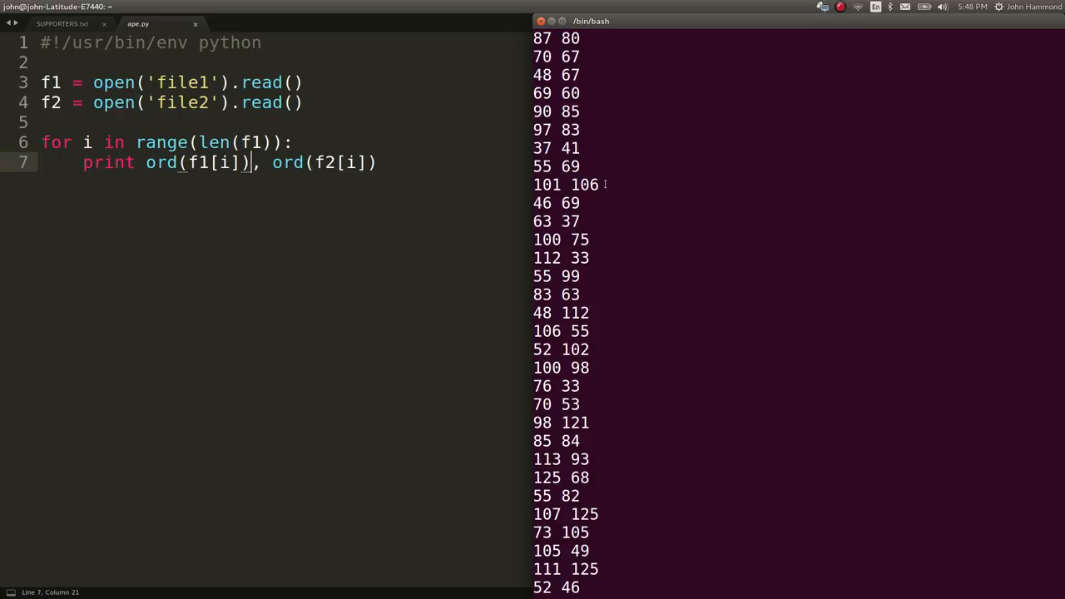
scroll(up, 3)
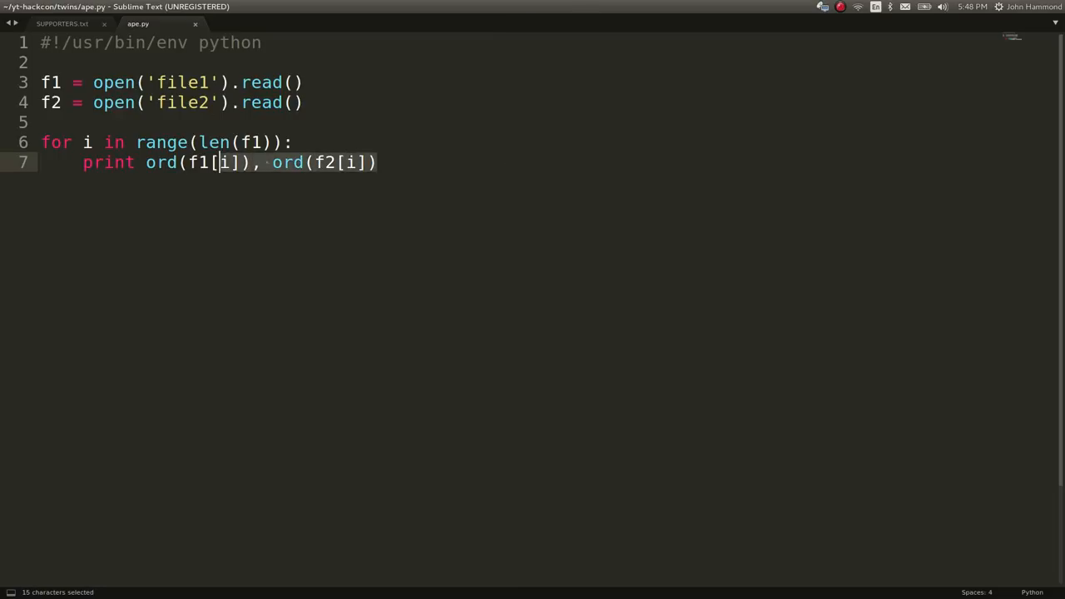
text(if ()
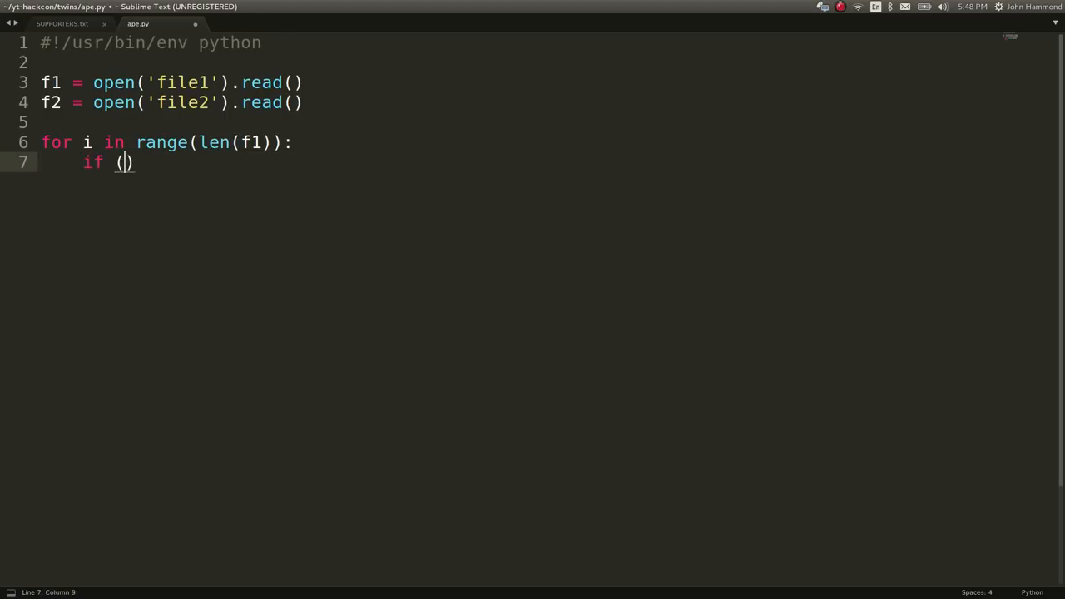
text(f1[o])
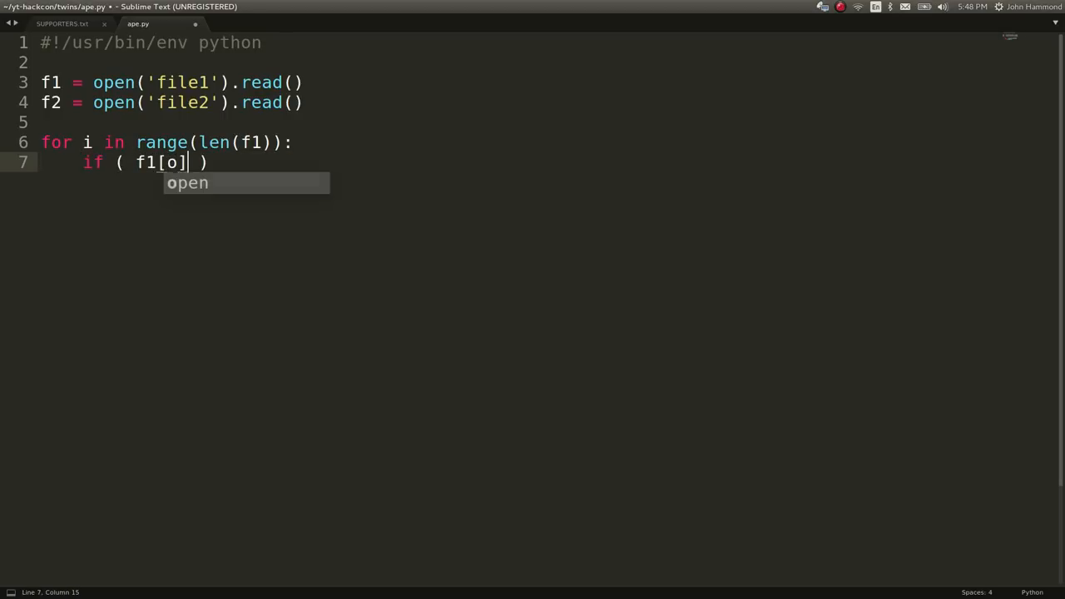
text(i] == f2[i)
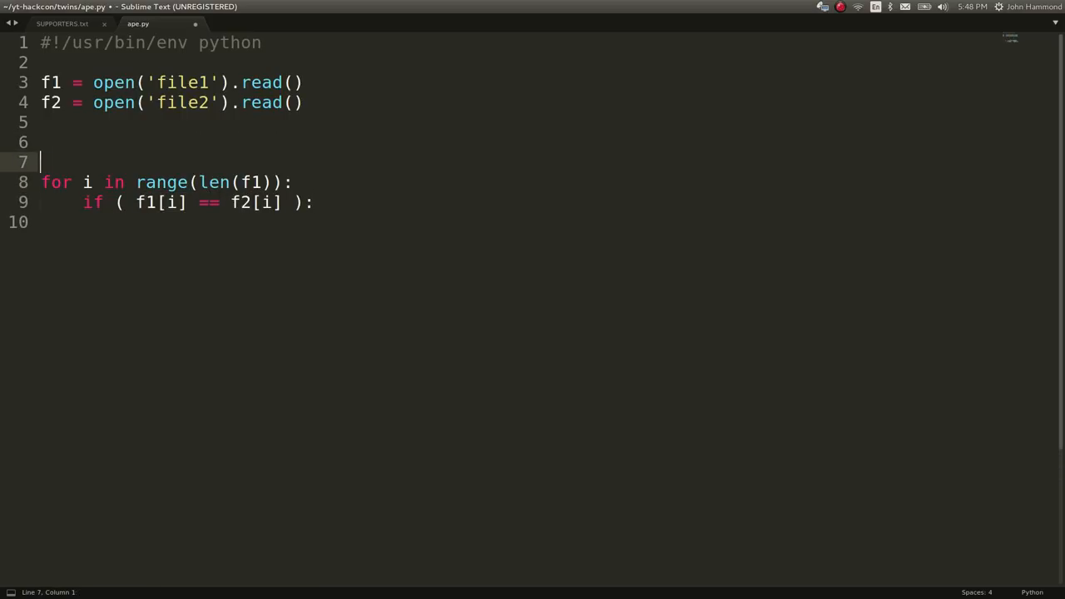
text(message = [])
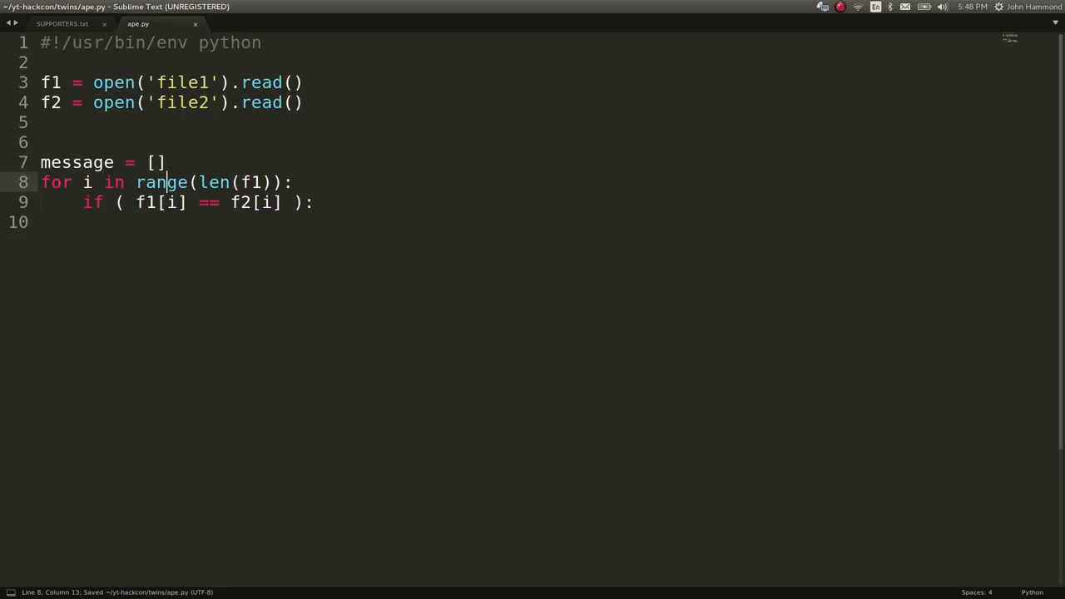
text(message.append(f1[i)
text(print ')
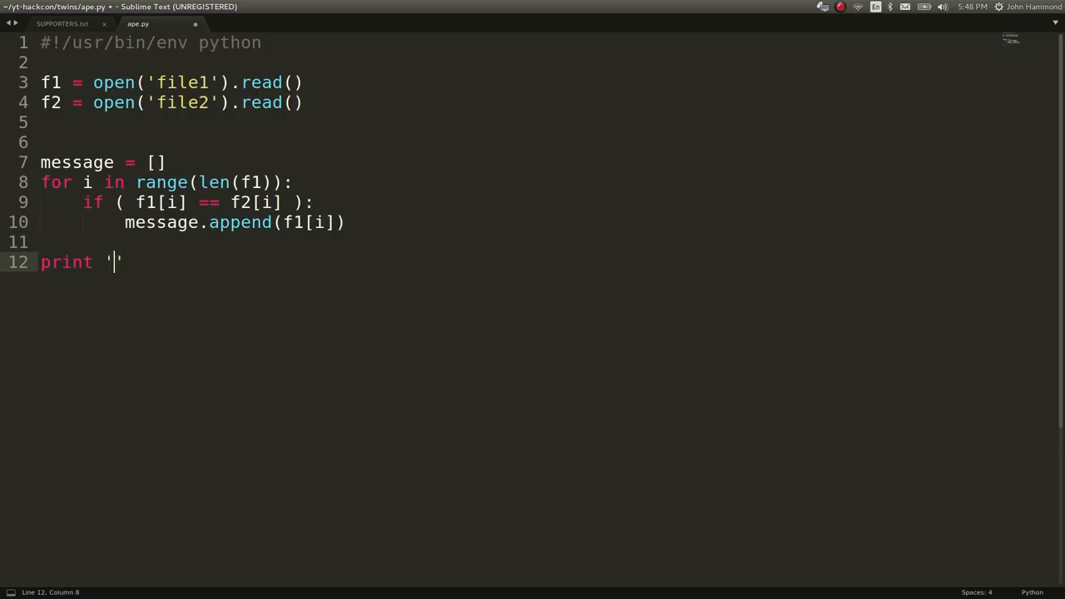
text('.join(message)
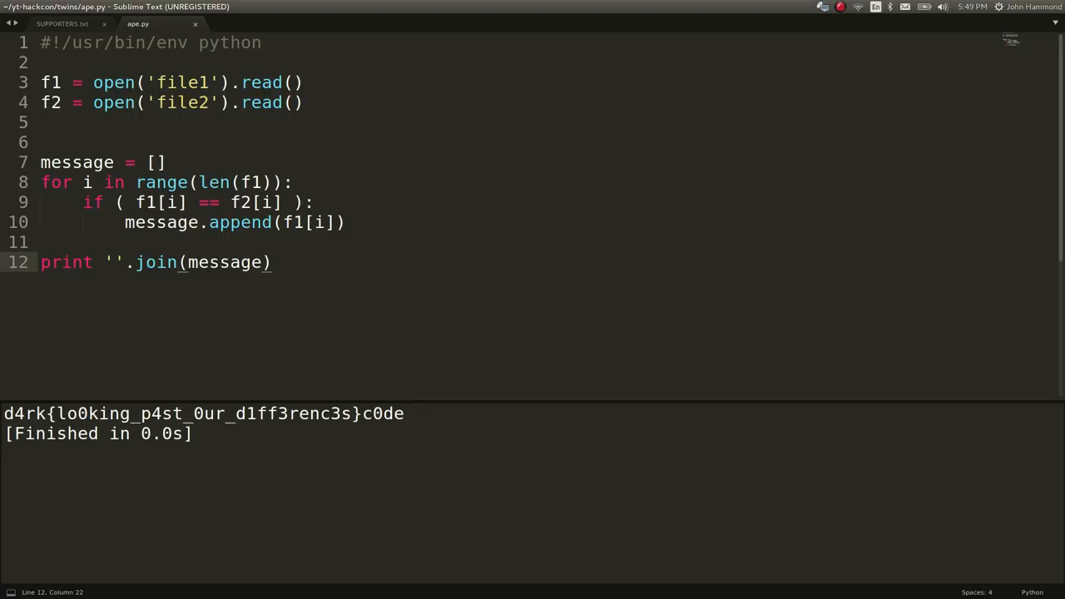
click(346, 223)
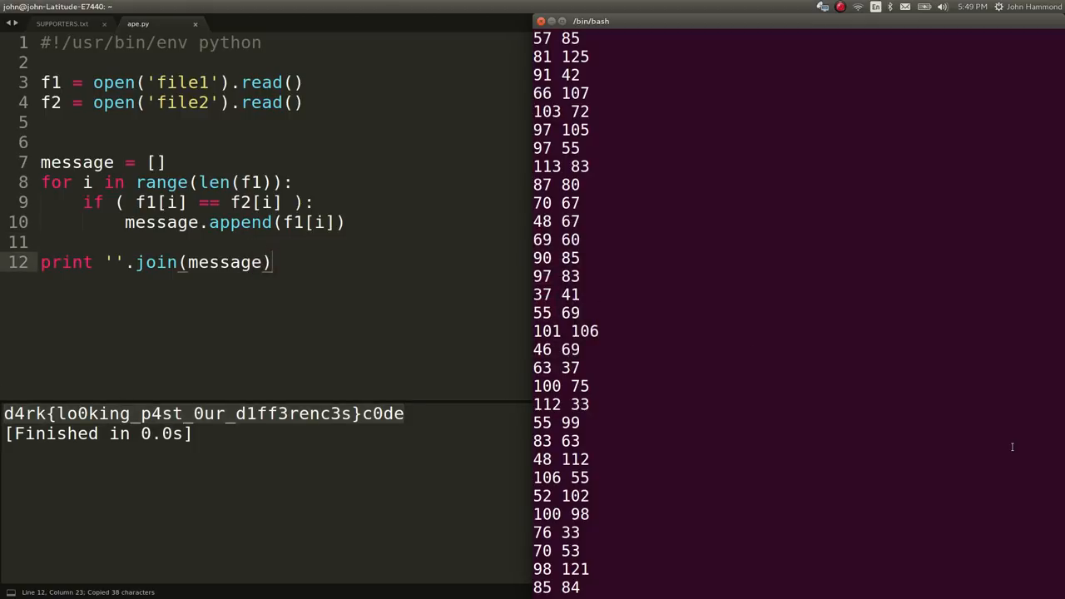
Rename ape.py to get_flag.py, make it executable, and rename twins/ to a COMPLETE-tagged folder.
text(mv get)
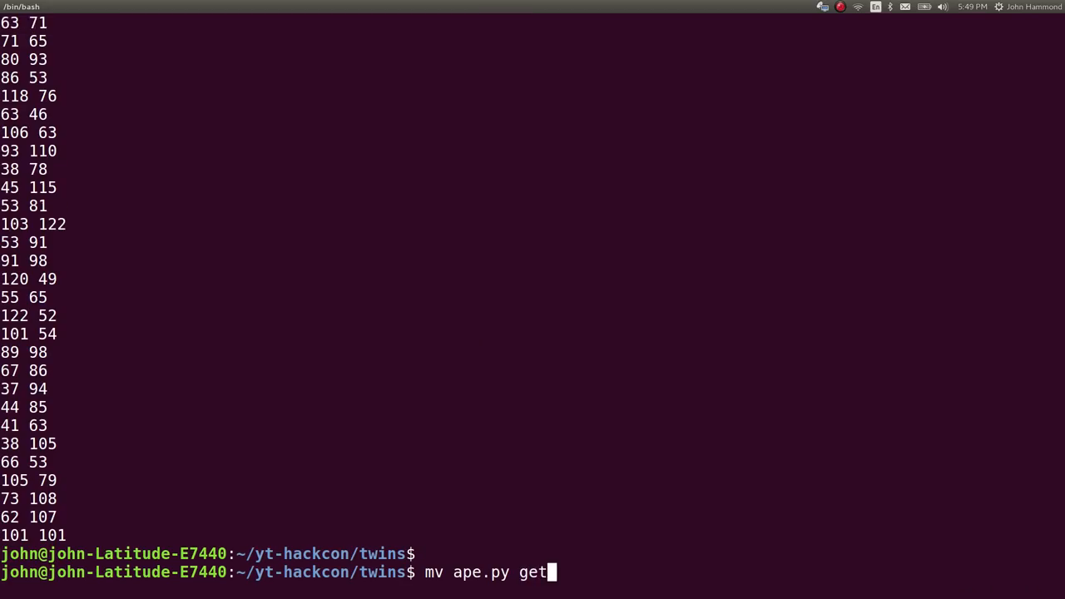
text(_flag.py)
text(mv tw)
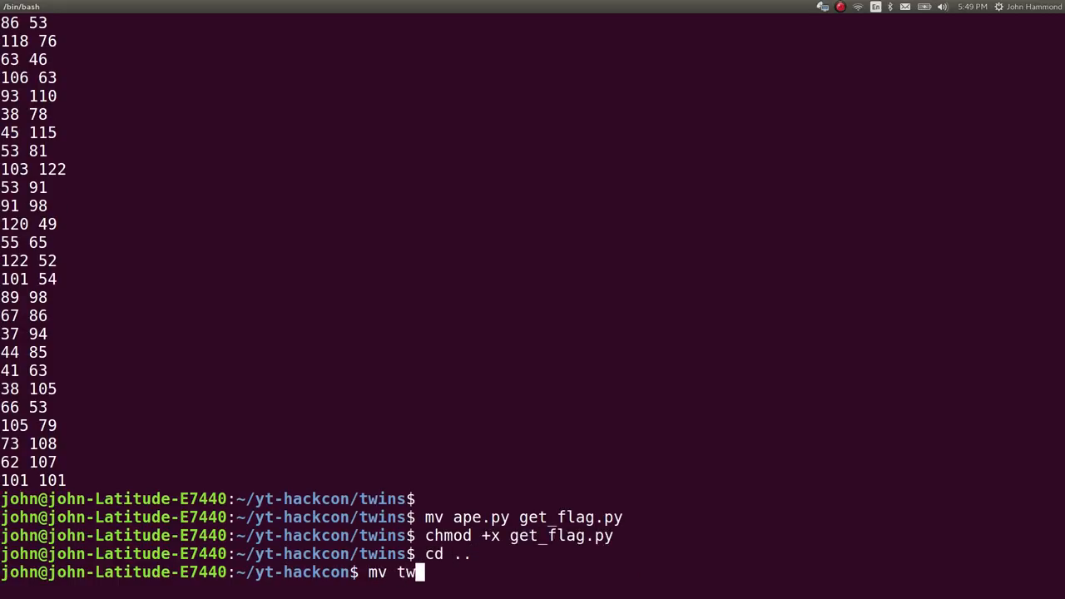
text(ins/ twins{)
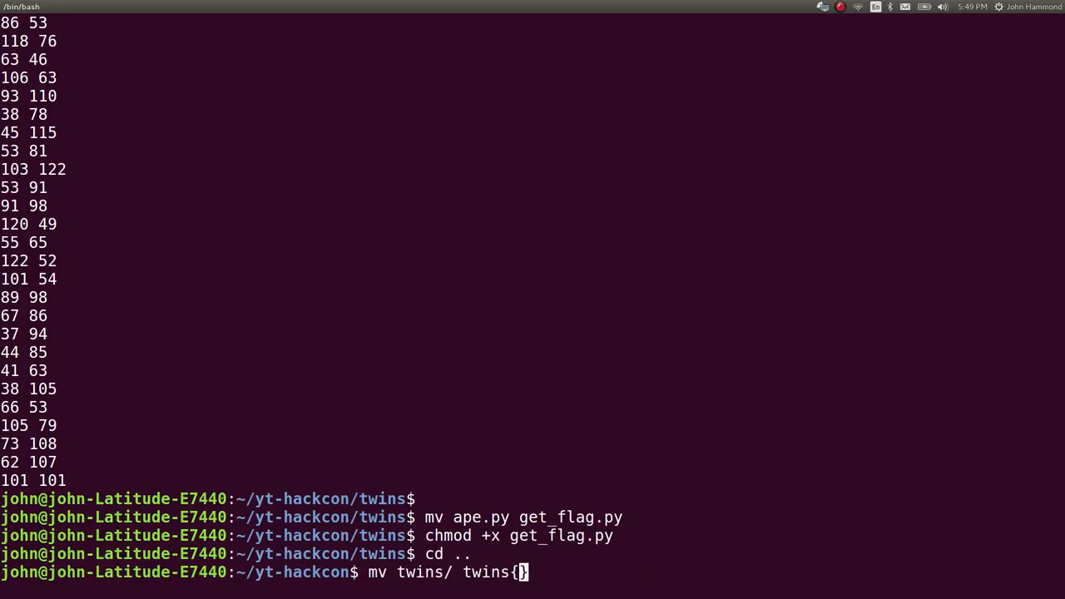
text(_COMPLET)
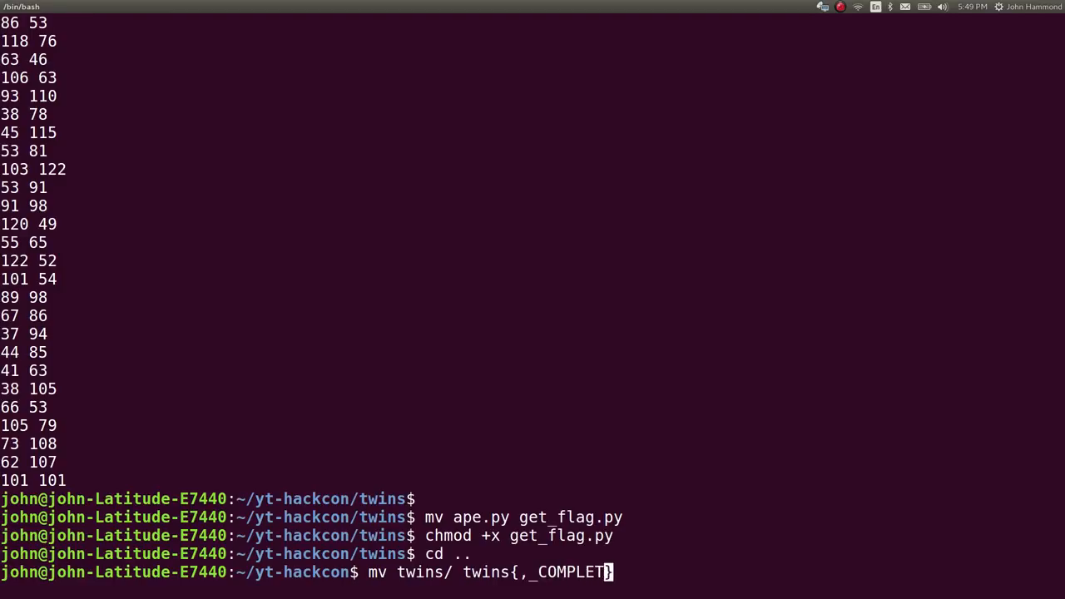
key(Return)
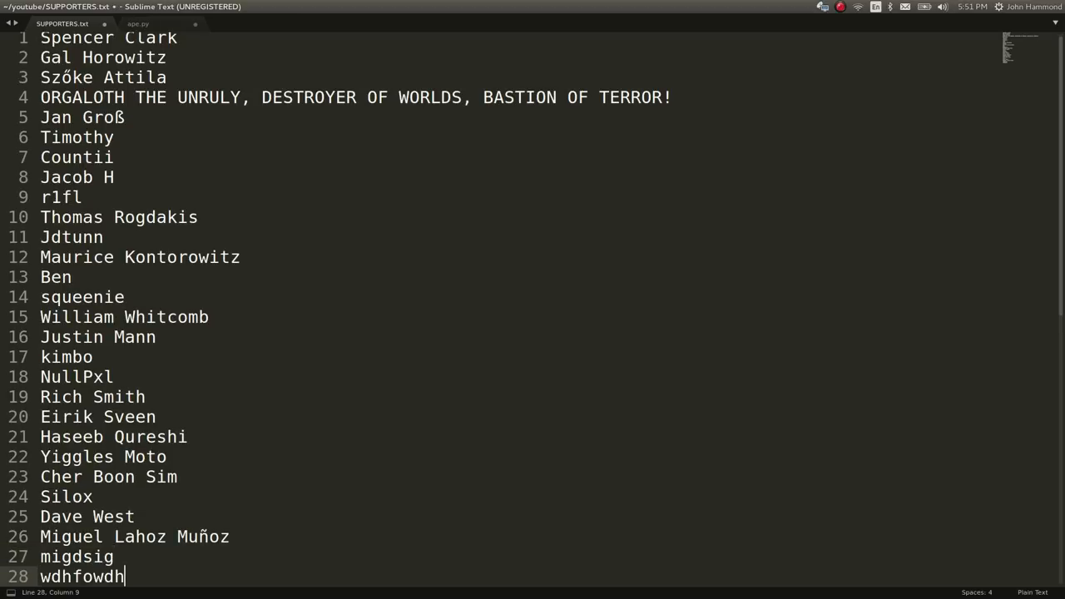
Remove the stray 'plz sub' text after the last supporter name, leaving 27 entries.
text(plz sub)
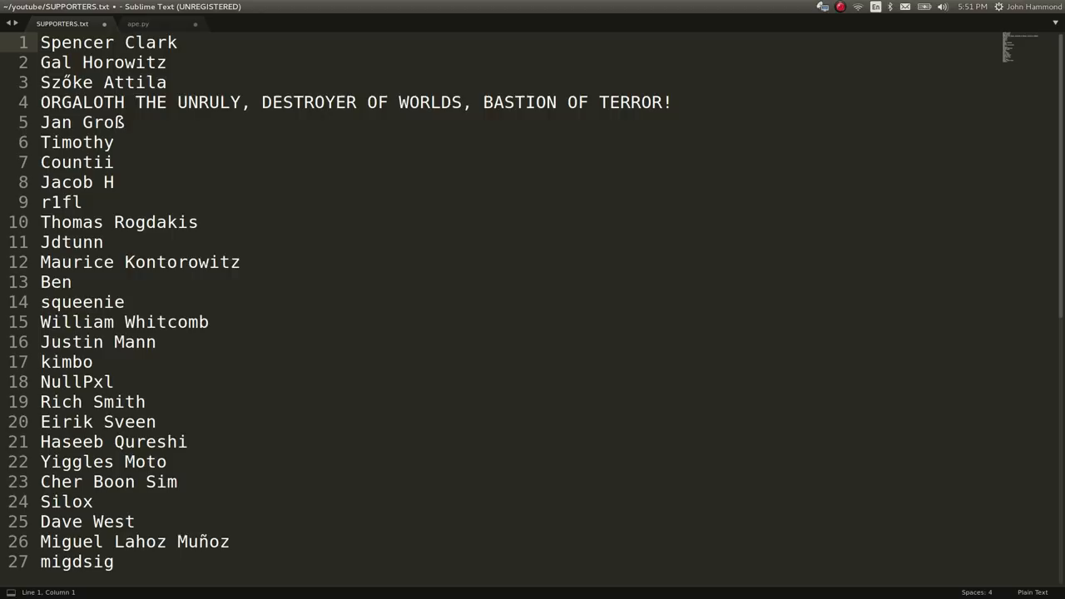
click(40, 43)
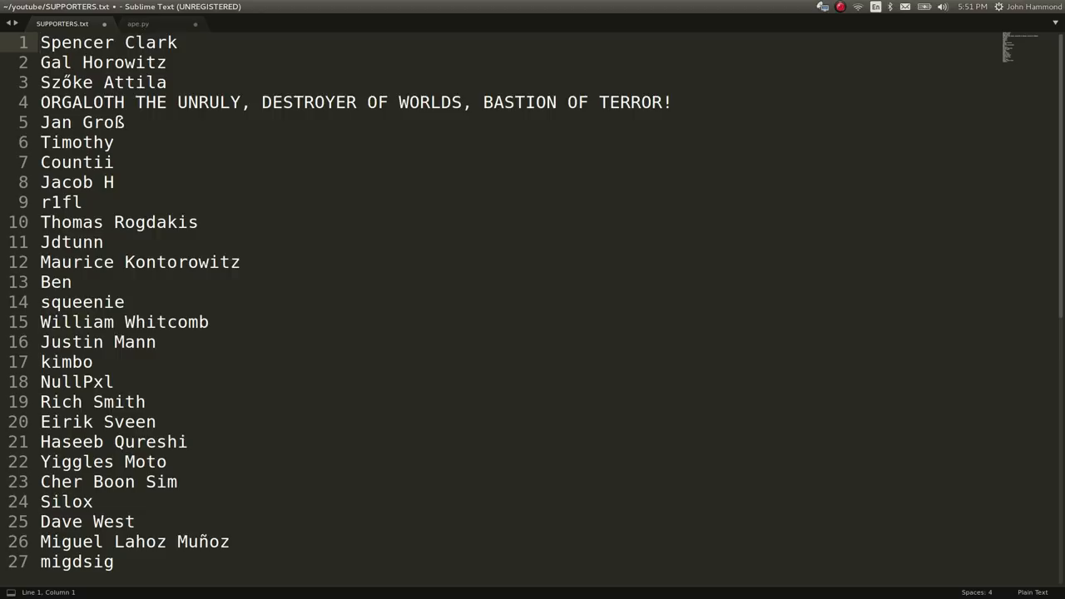
click(40, 43)
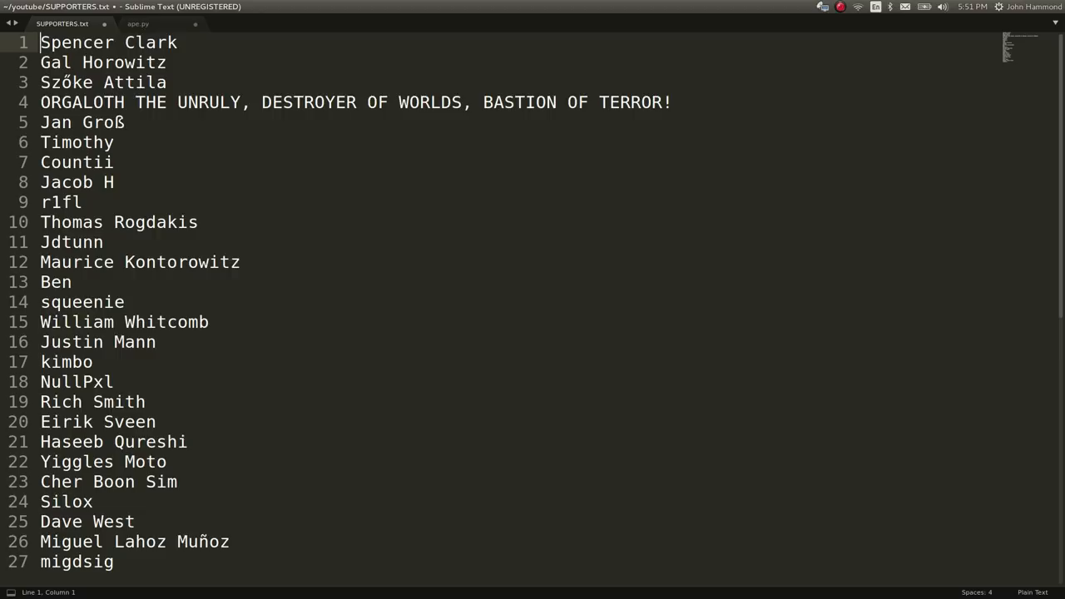